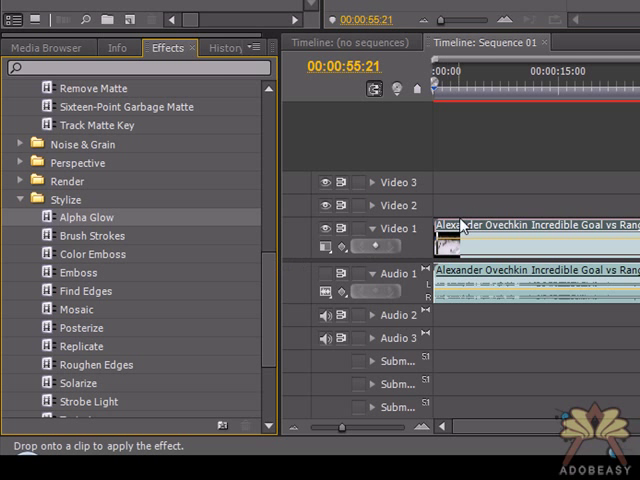
# - Apply Alpha Glow to the Ovechkin clip and set its Glow to 5
pyautogui.click(470, 225)
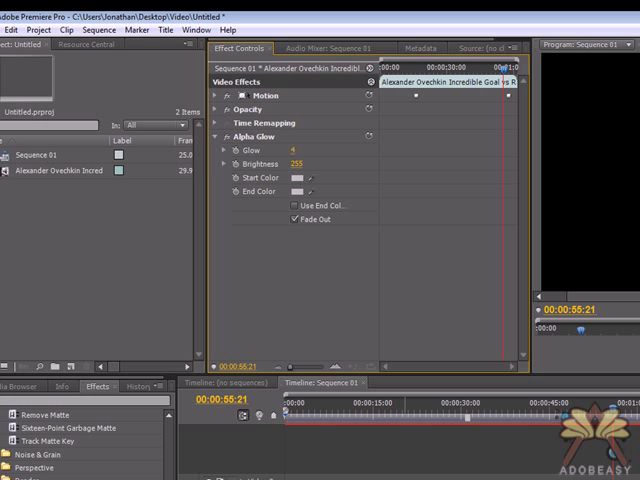
pyautogui.click(293, 147)
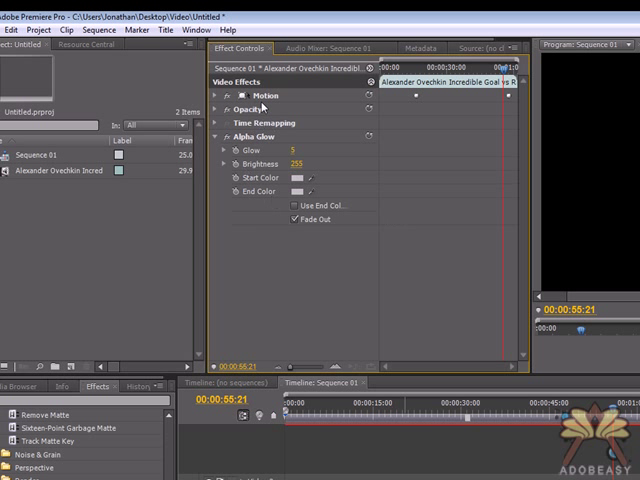
# - Expand the clip's Motion settings showing scale 141.7 and position 300, 400
pyautogui.click(214, 94)
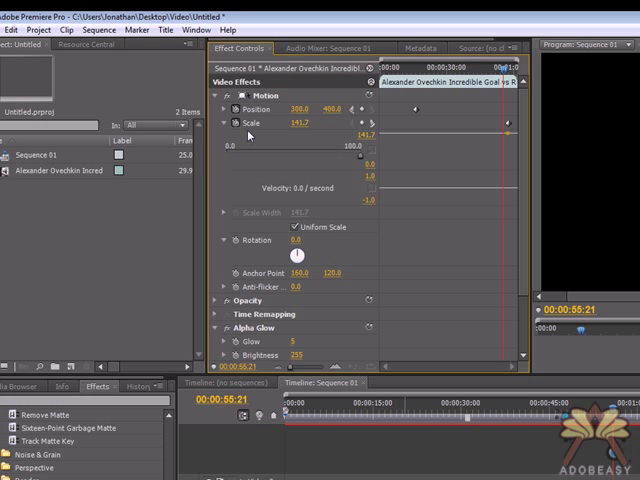
pyautogui.moveTo(248, 141)
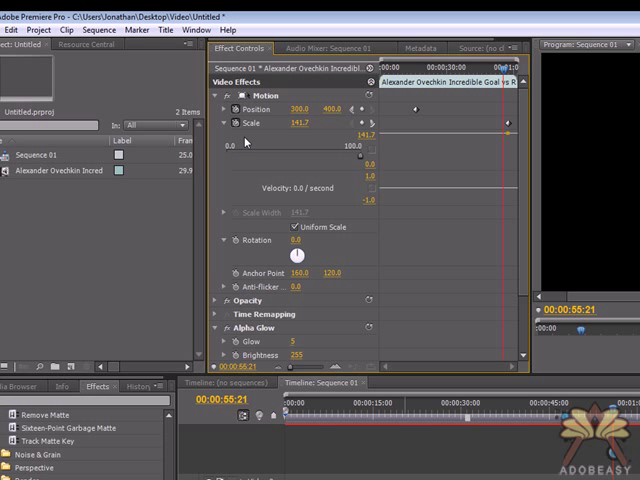
pyautogui.moveTo(244, 165)
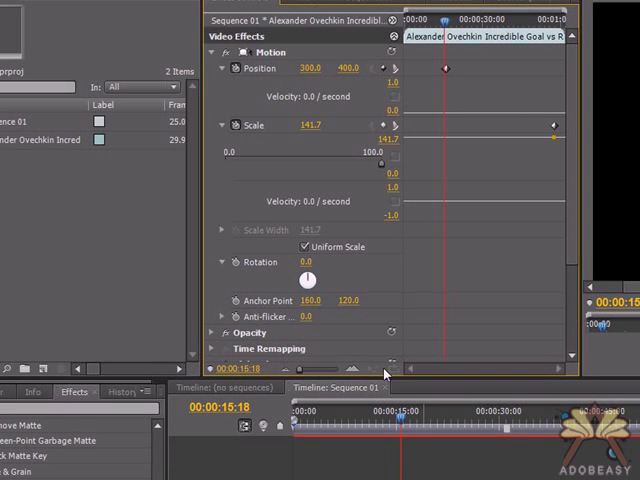
pyautogui.moveTo(405, 418)
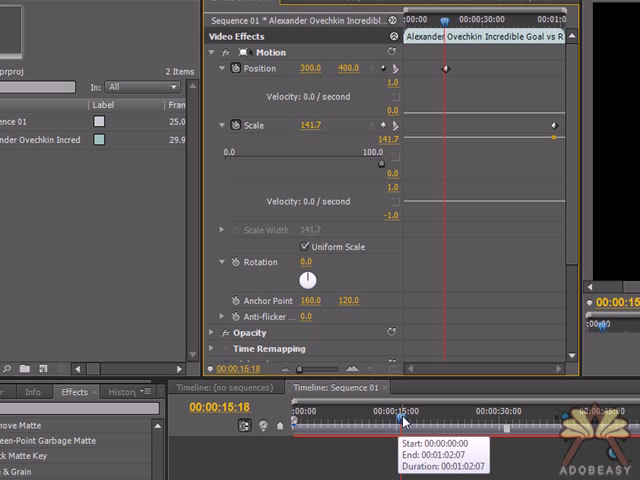
# - Move the playhead to a new point and scrub the sequence to preview the movement
pyautogui.click(505, 425)
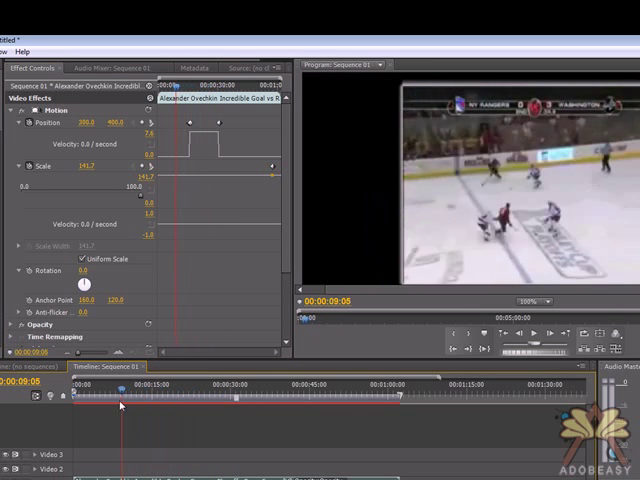
pyautogui.moveTo(120, 405); pyautogui.dragTo(281, 415)
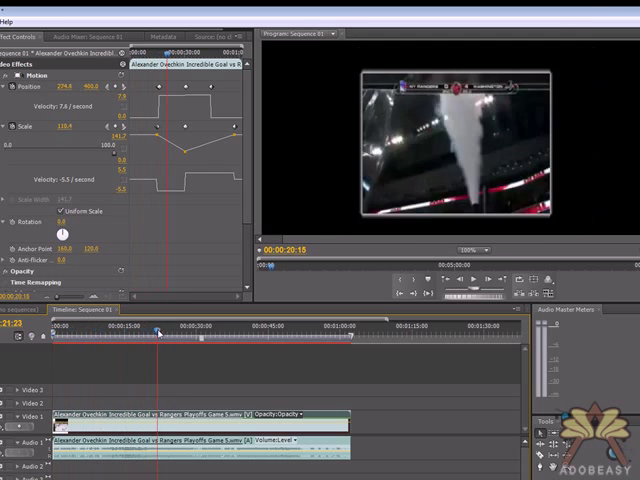
# - Jump ahead to about 48 seconds to preview the shrunk, regrowing clip
pyautogui.click(290, 330)
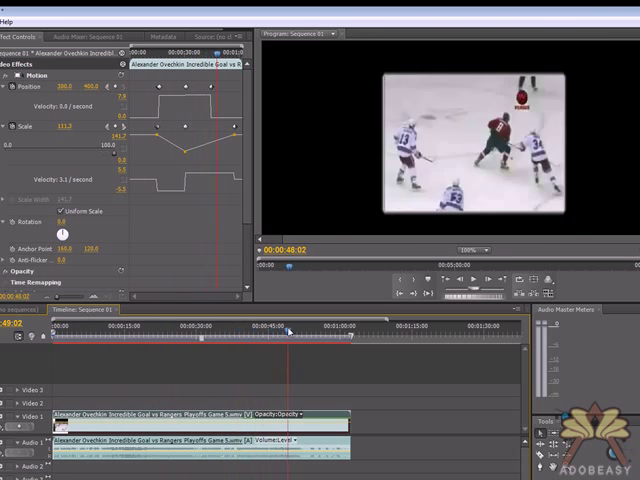